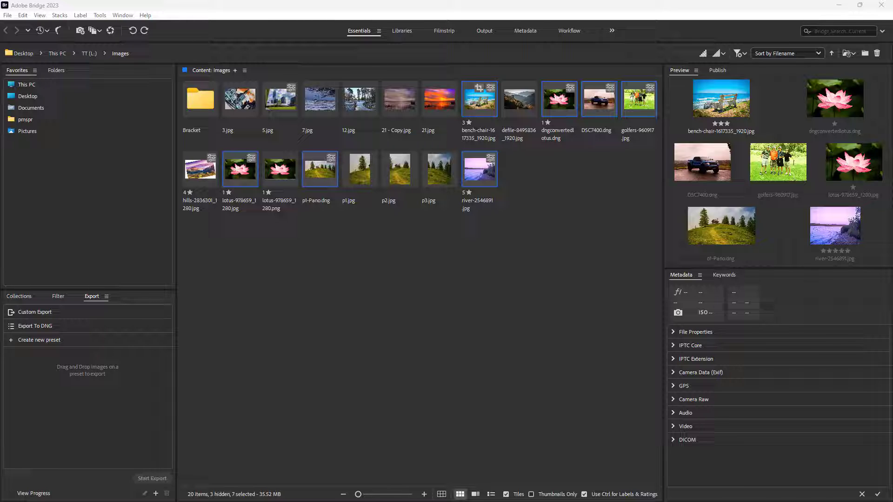
Select the eight photos from bench-chair through golfers plus hills, lotus, p1-Pano and river
left_click(525, 265)
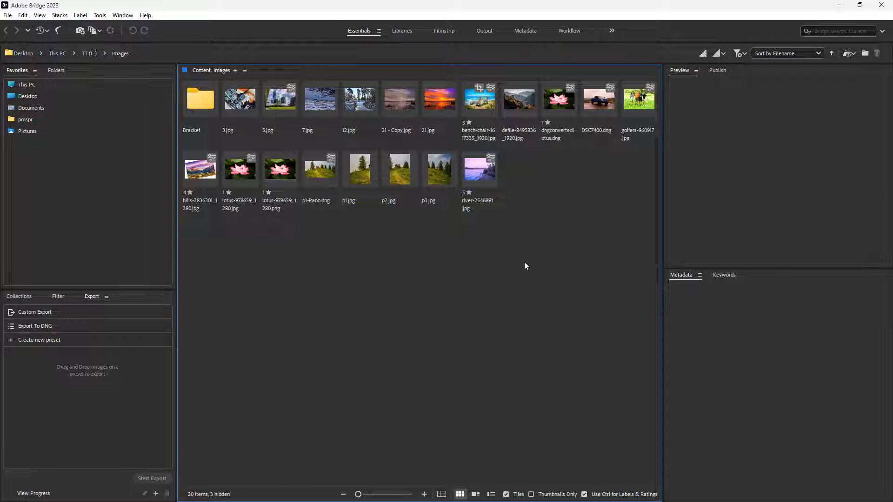
mouse_move(531, 174)
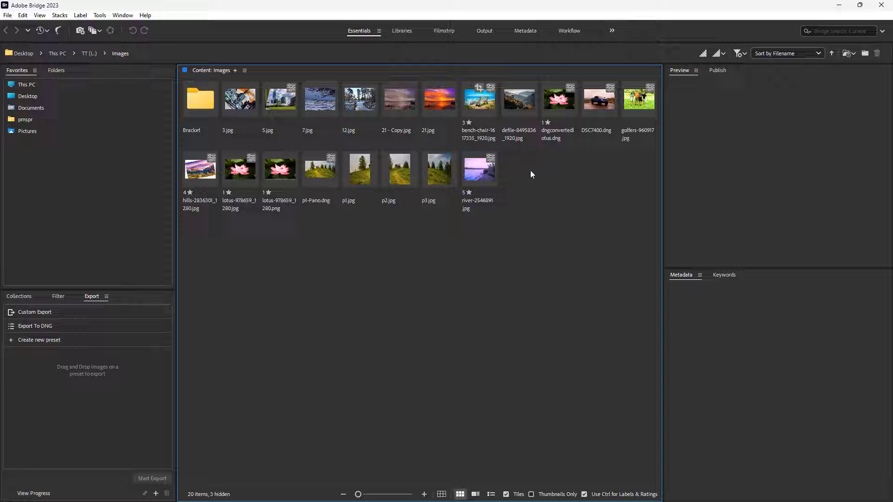
mouse_move(472, 120)
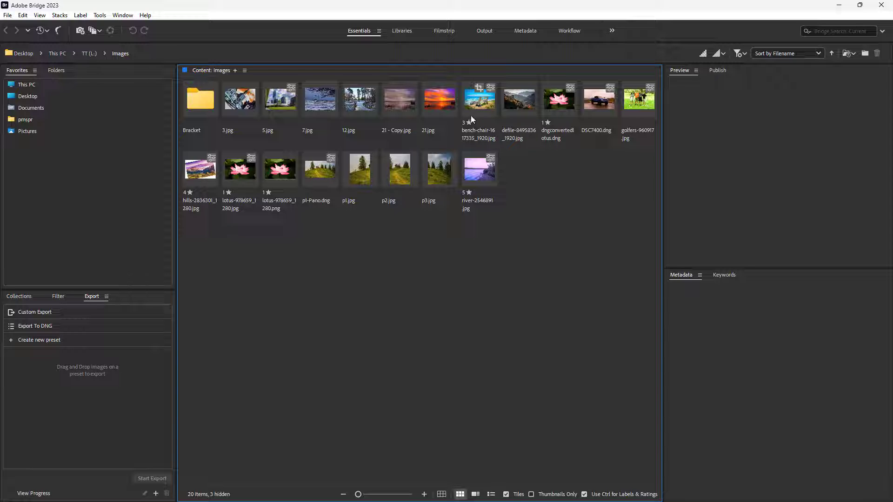
left_click(479, 99)
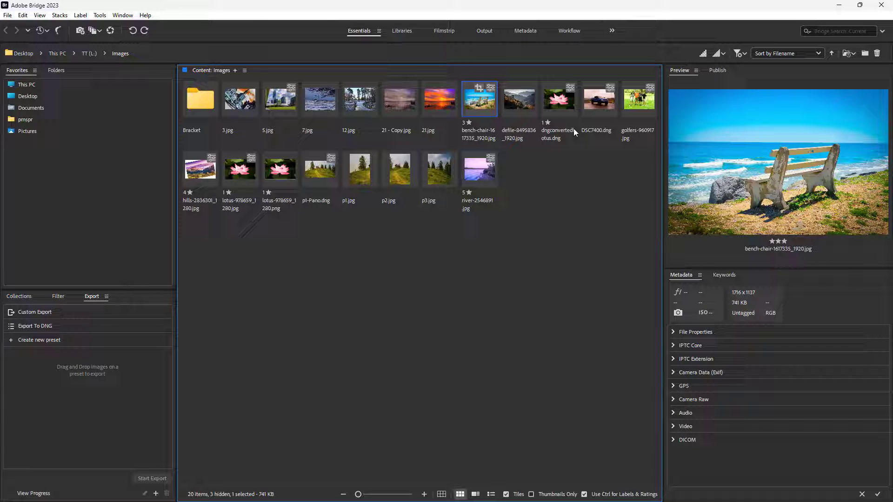
left_click(638, 99)
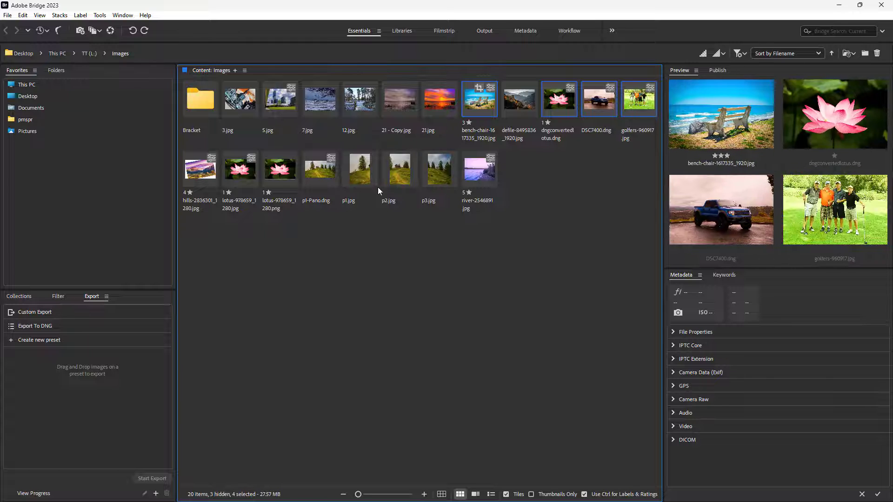
left_click(320, 168)
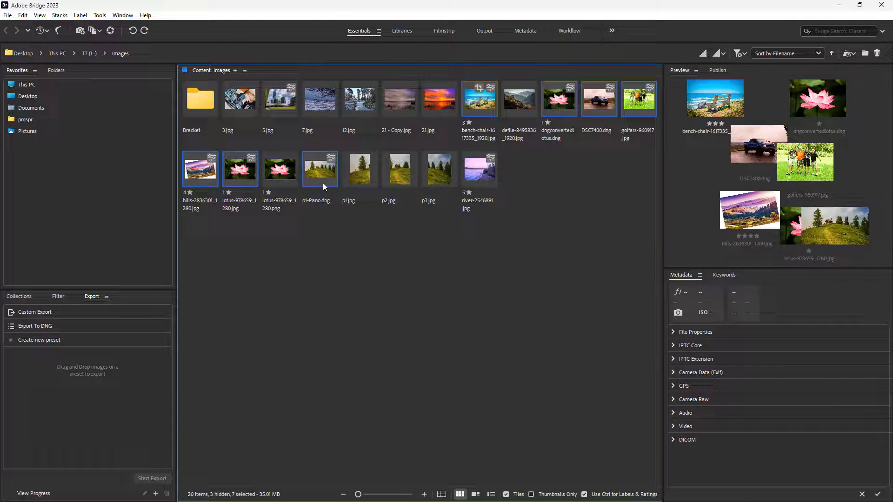
left_click(479, 167)
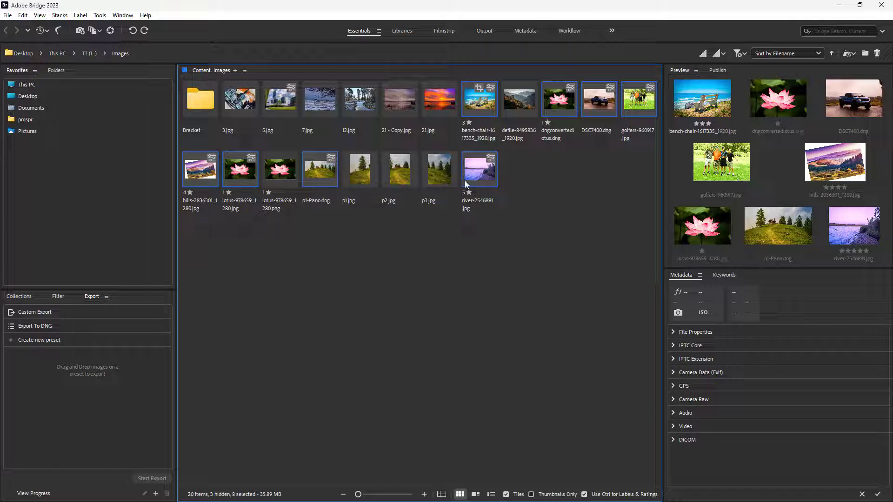
Send the selected photos to Camera Raw via Open in Camera Raw
right_click(478, 169)
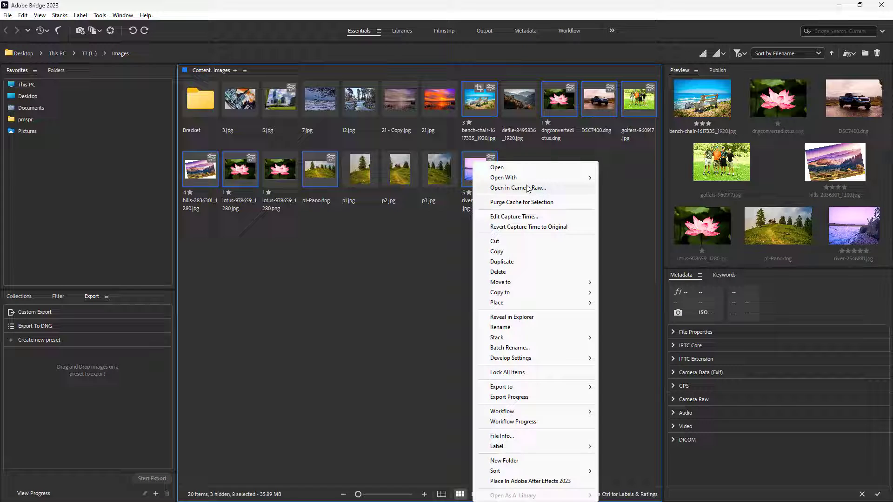
left_click(527, 194)
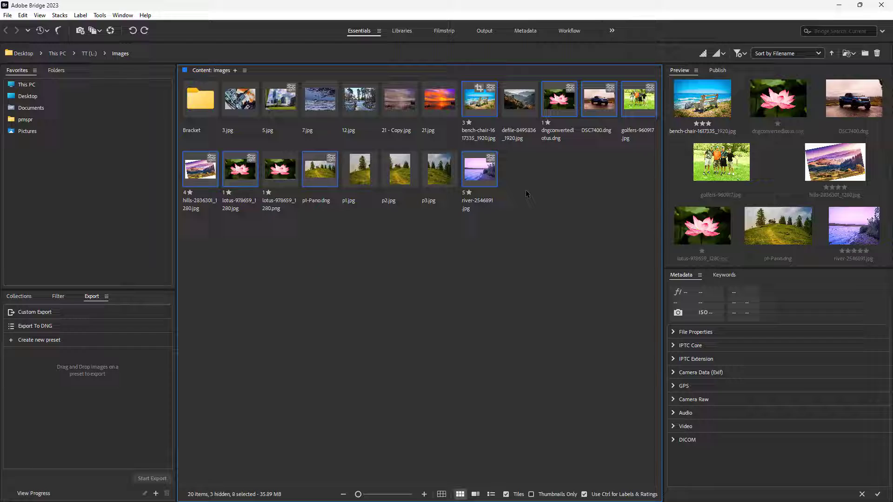
double_click(478, 97)
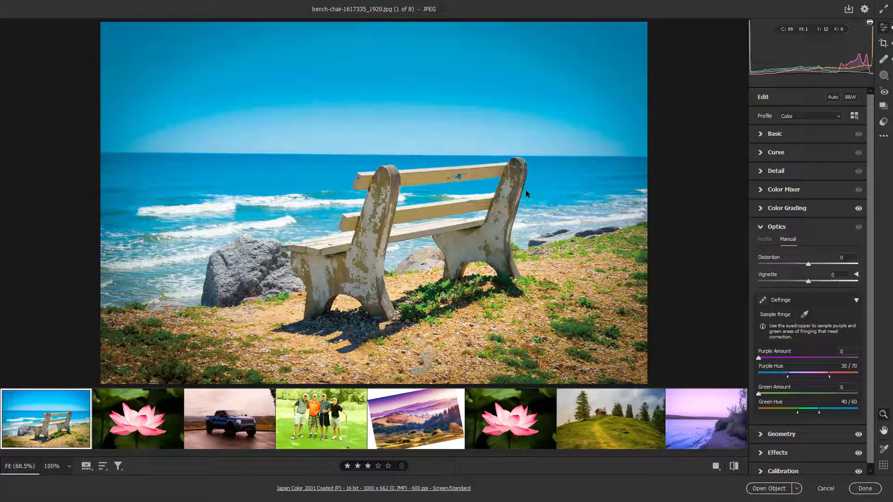
mouse_move(403, 330)
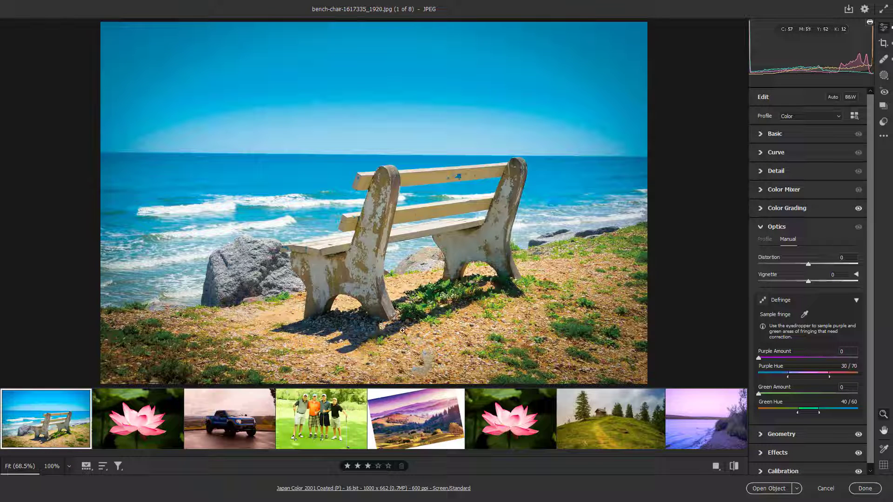
Select all eight filmstrip images and bring up the save options
key("ctrl+a")
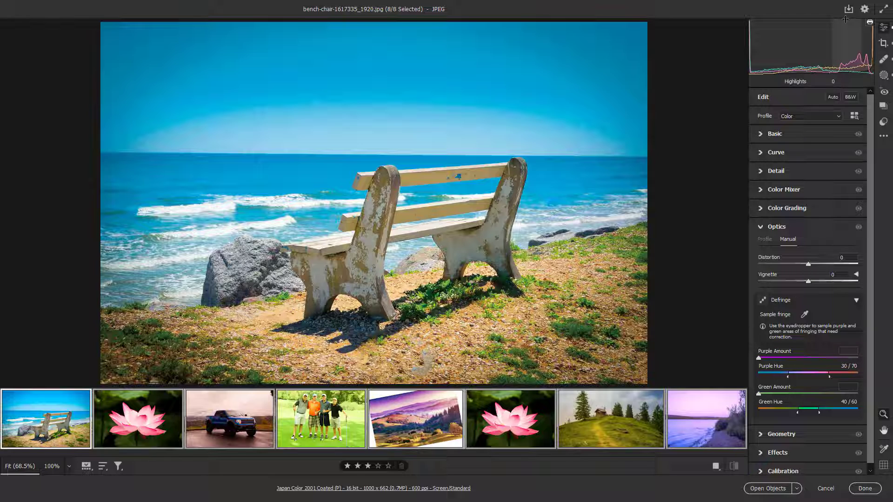
left_click(848, 8)
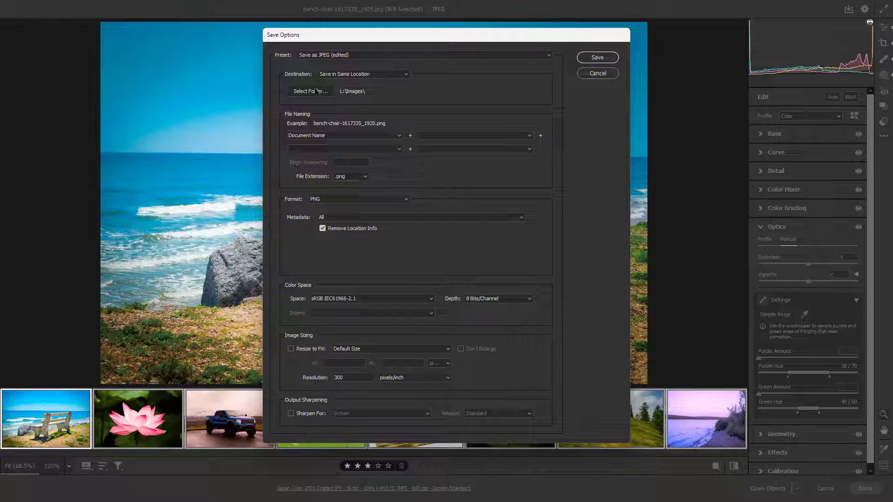
Point the save destination at a new folder created inside Images
left_click(310, 91)
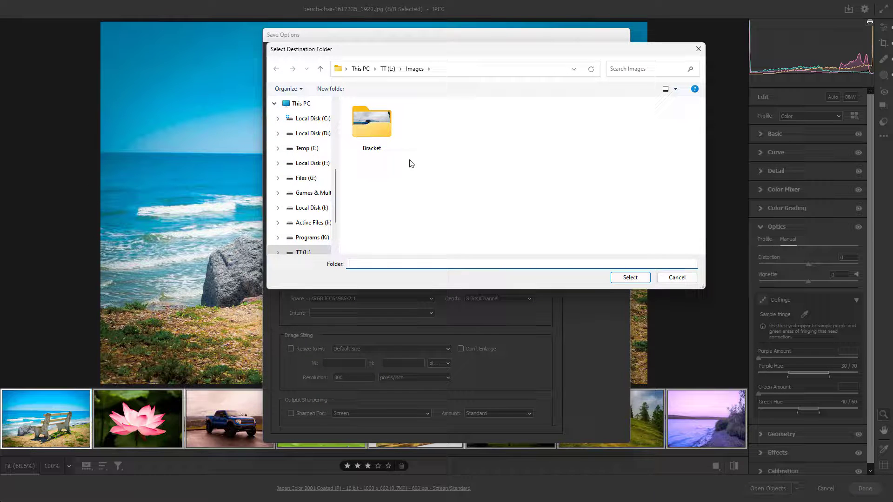
left_click(329, 89)
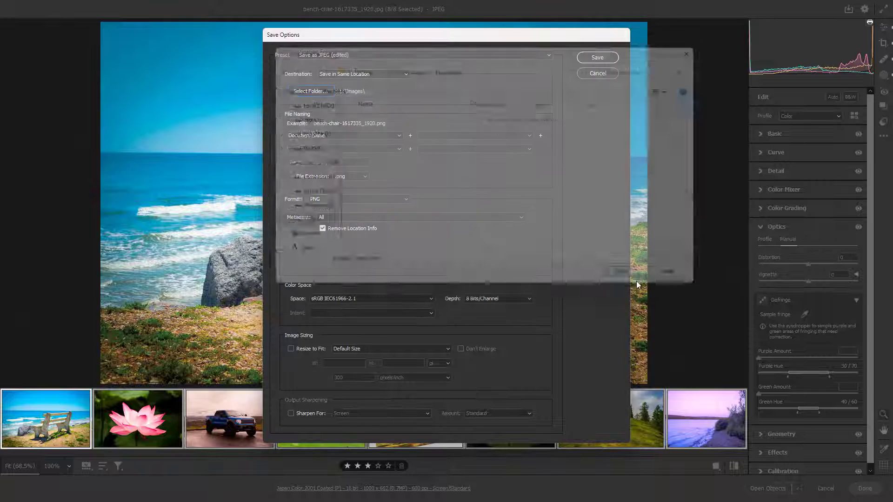
Switch the output file extension to .tif (TIFF format)
left_click(365, 176)
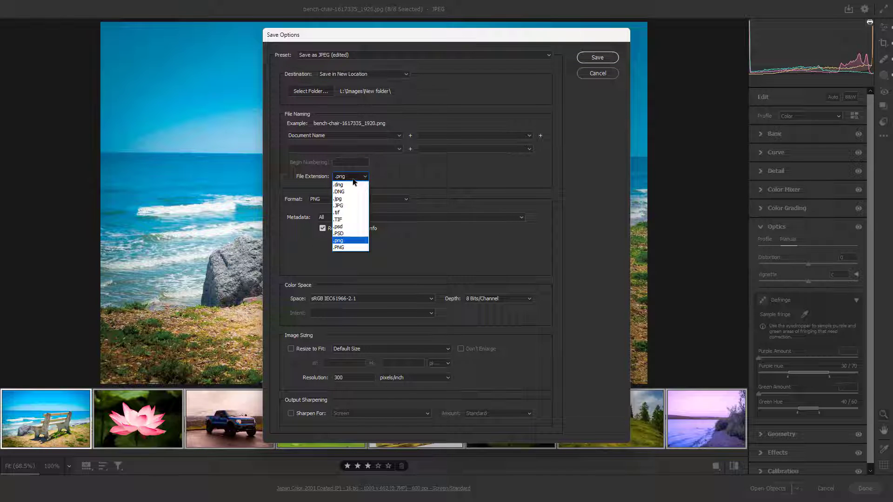
mouse_move(350, 184)
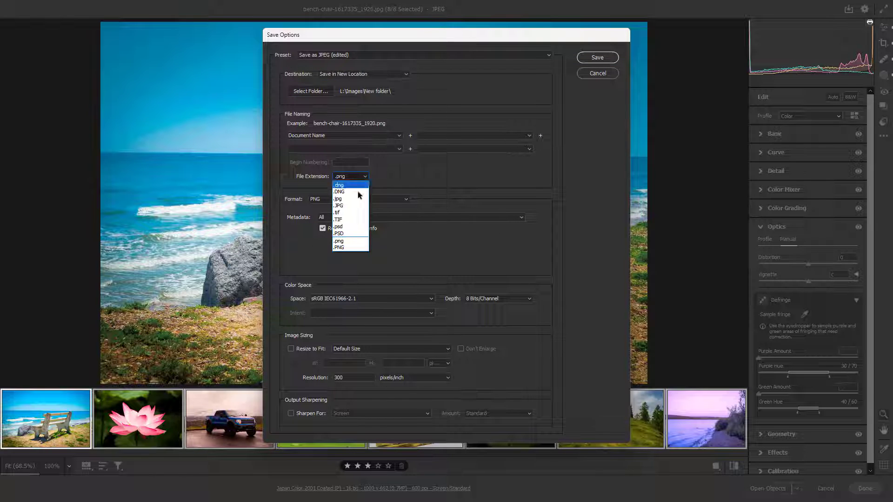
left_click(337, 212)
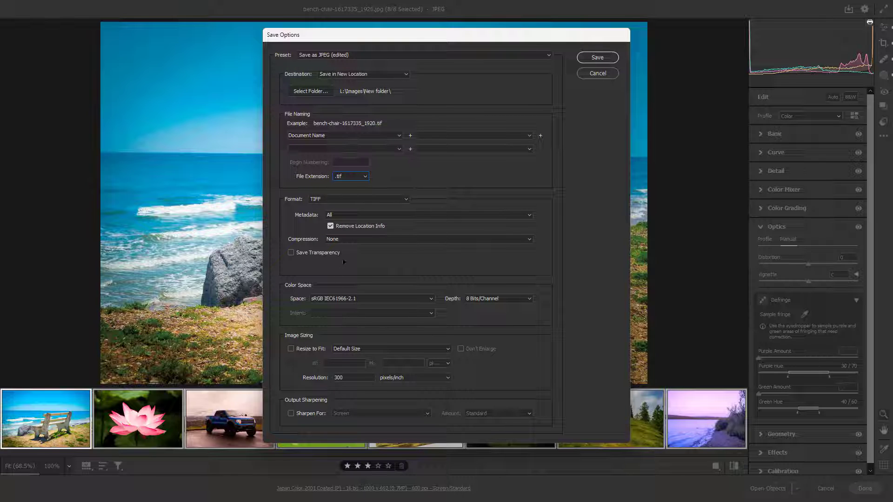
left_click(371, 298)
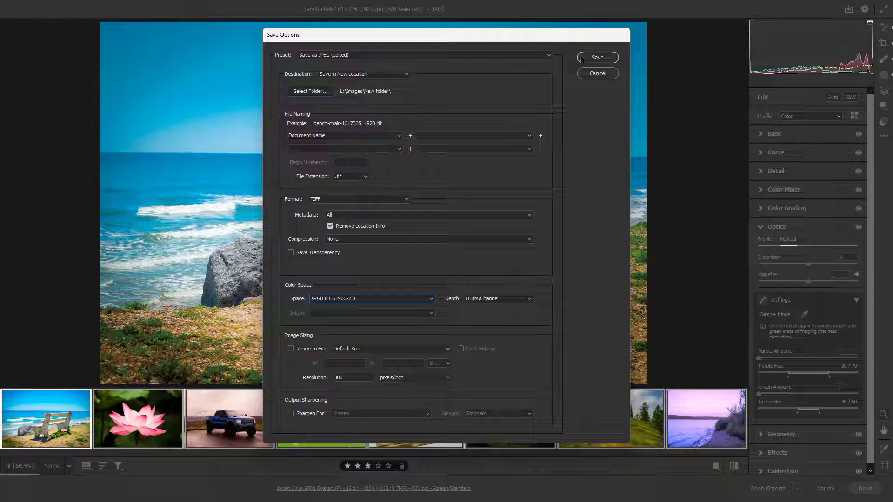
Save the eight TIFFs, wait for progress, then return to Bridge with Done
left_click(598, 56)
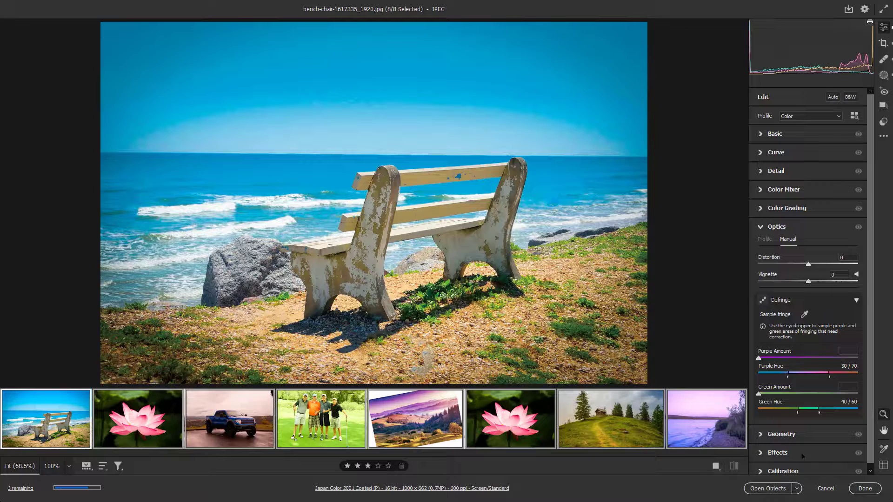
left_click(864, 488)
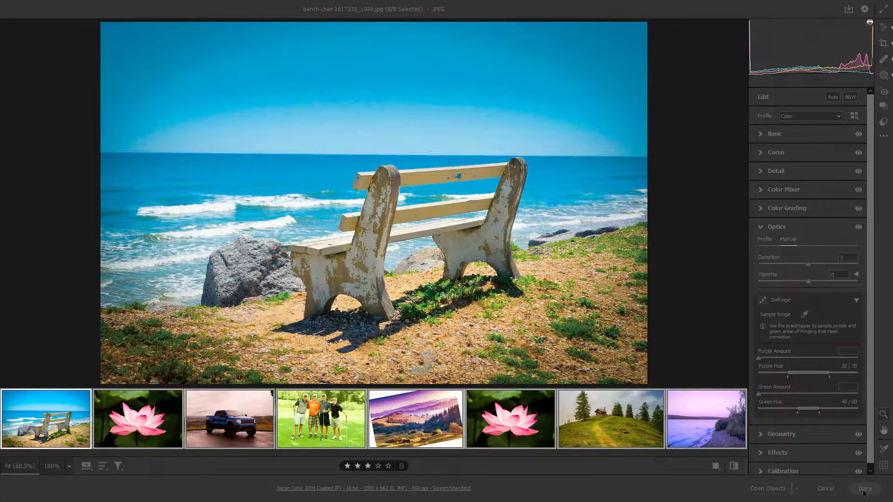
left_click(864, 489)
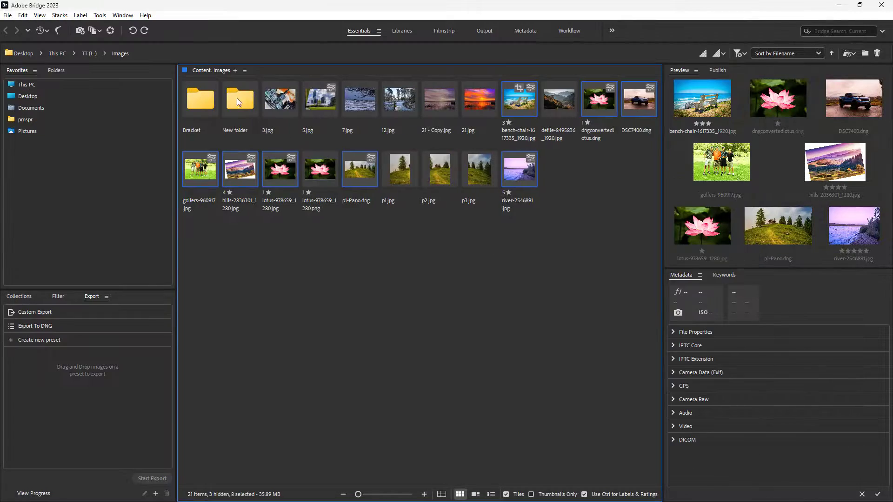
double_click(240, 97)
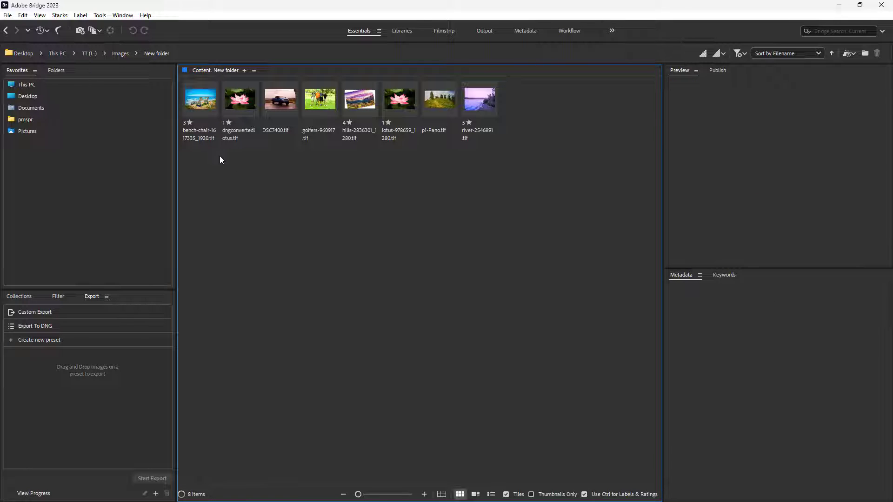
key("ctrl+a")
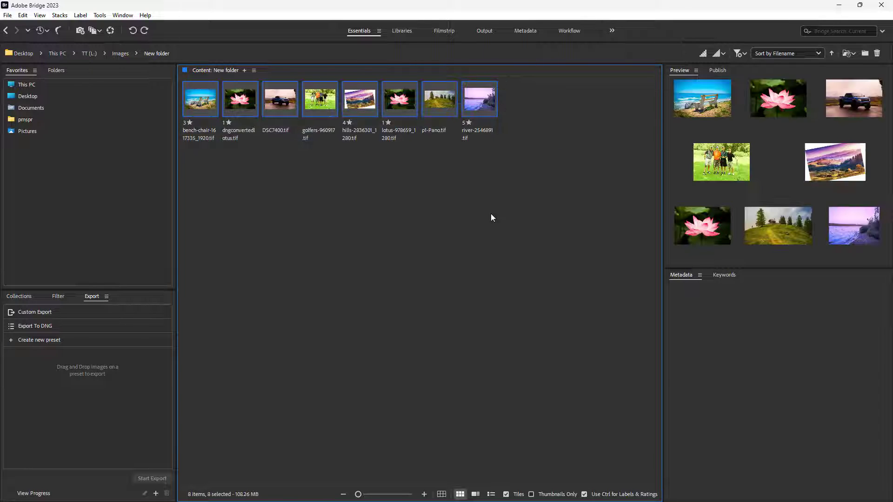
left_click(496, 228)
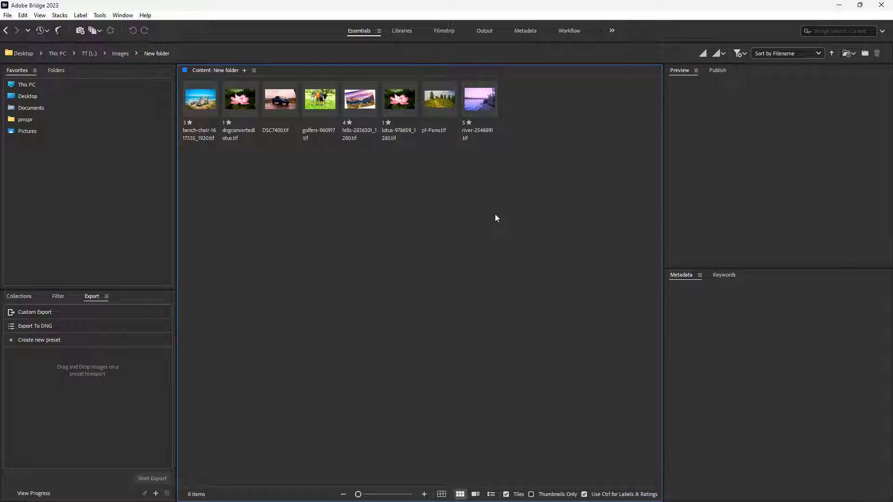
right_click(399, 97)
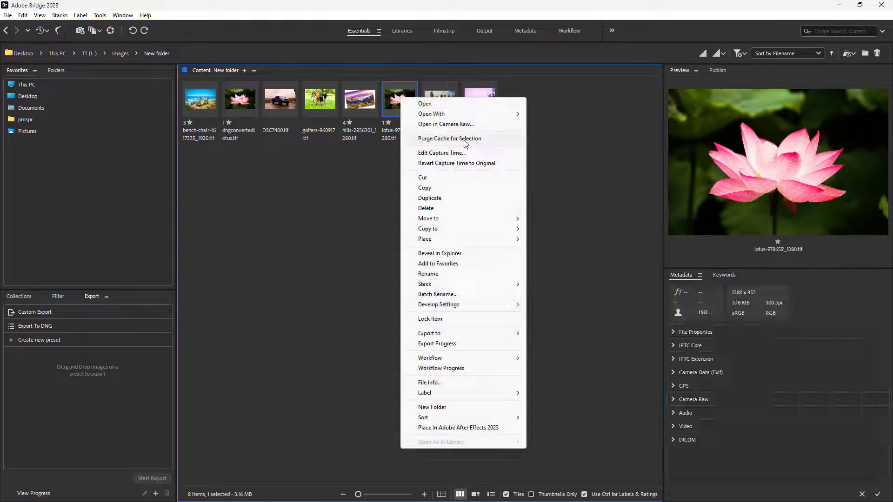
left_click(217, 86)
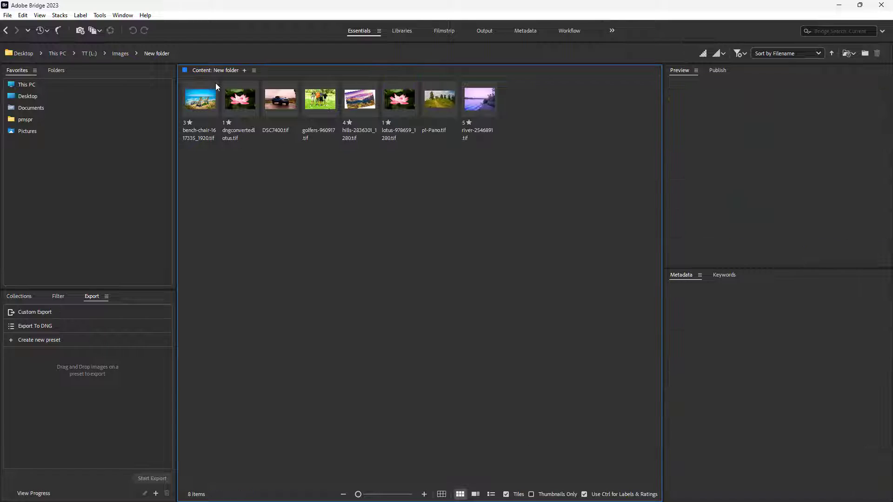
left_click(120, 53)
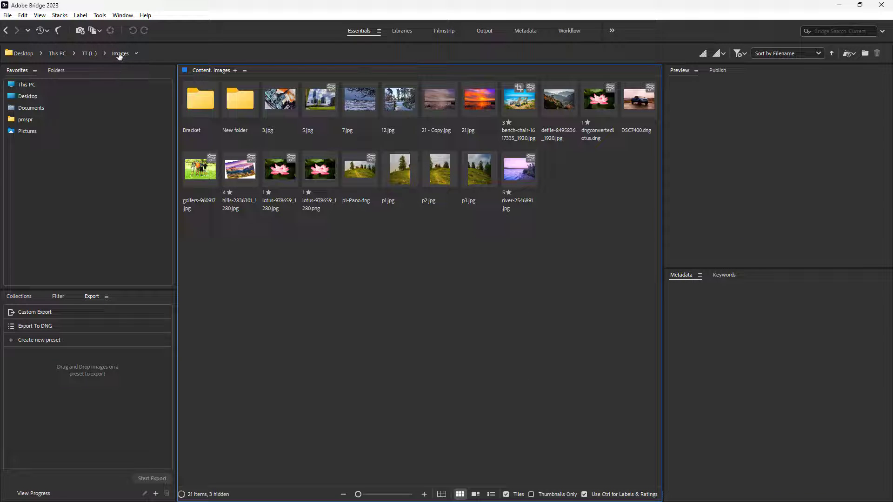